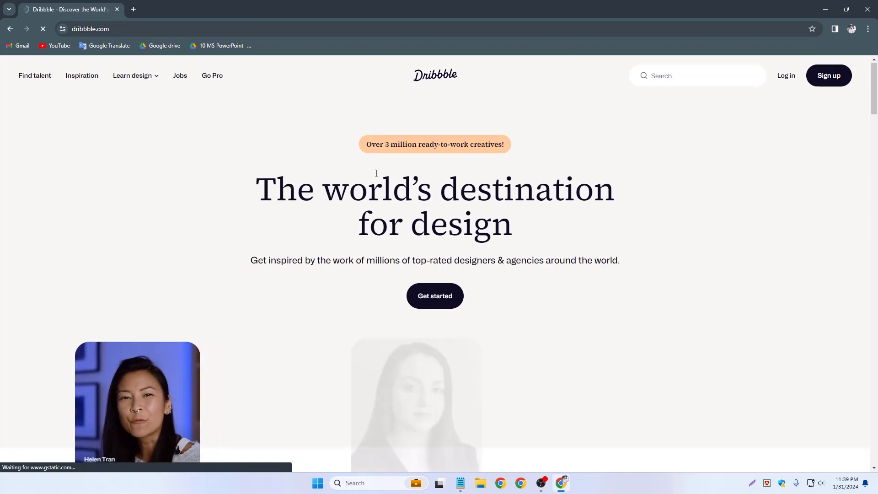
Scroll the Dribbble home page, then go to the sign-up page
scroll("down", 3)
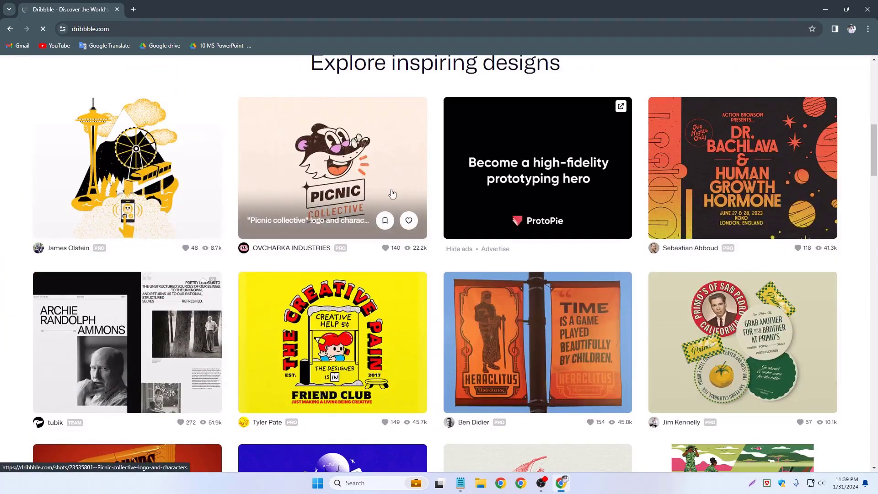
scroll("down", 3)
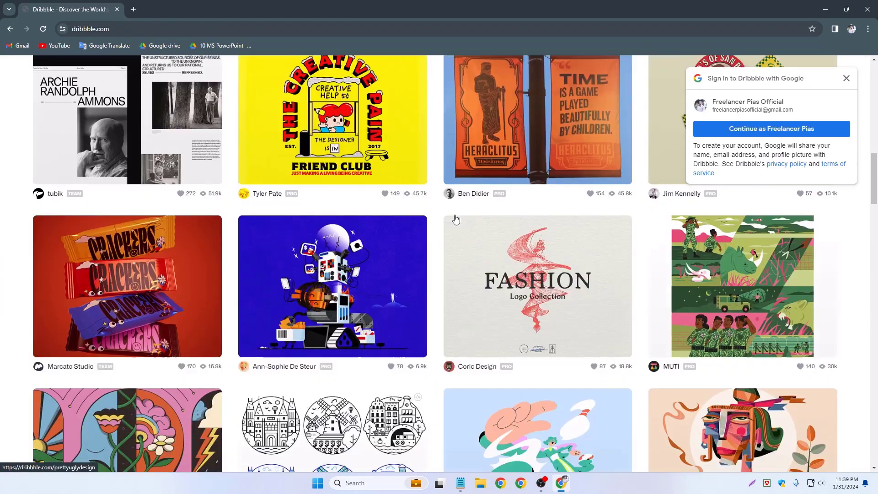
scroll("down", 3)
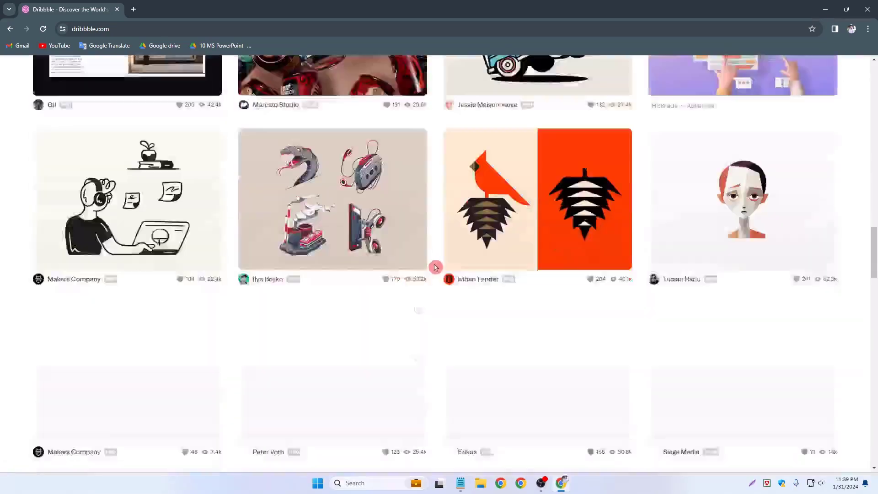
scroll("down", 3)
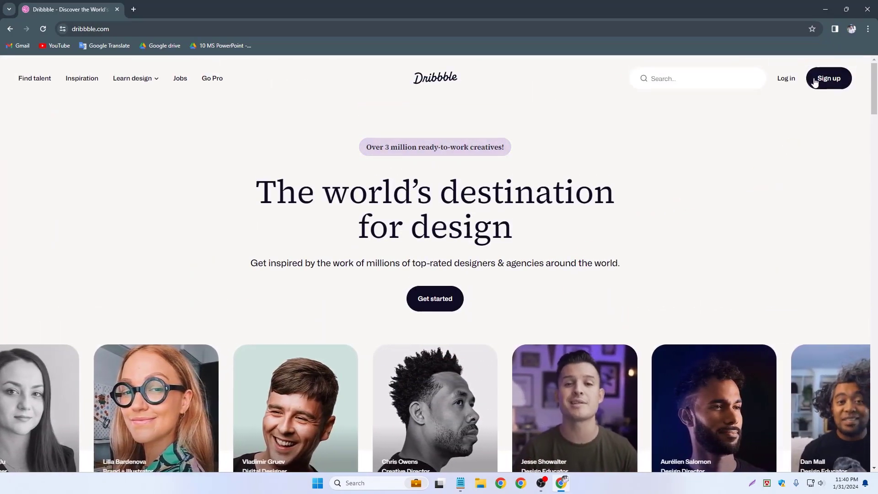
left_click(828, 78)
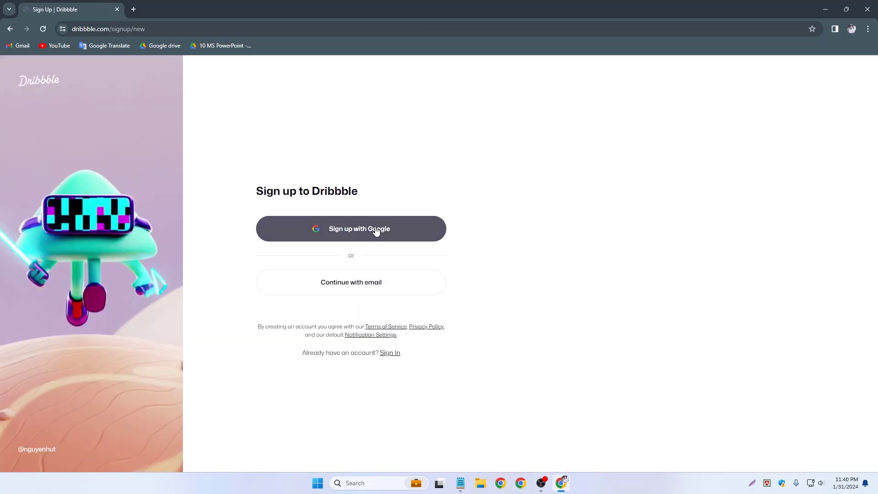
mouse_move(351, 282)
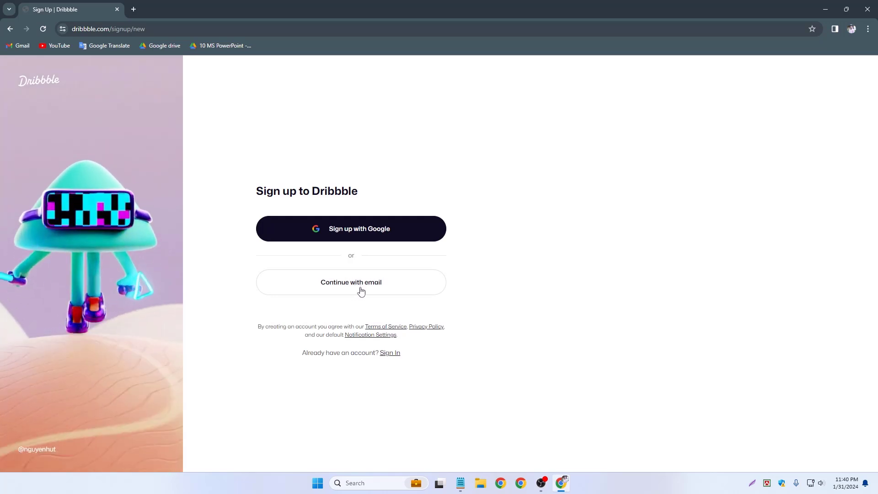
Choose email registration and enter name 'Pias The Programmer' and username 'PiasTheProgrammer'
left_click(351, 282)
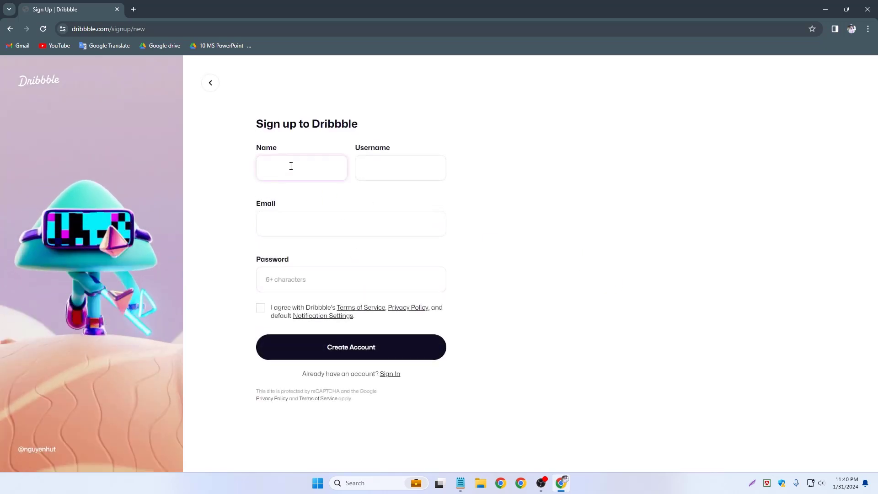
left_click(351, 222)
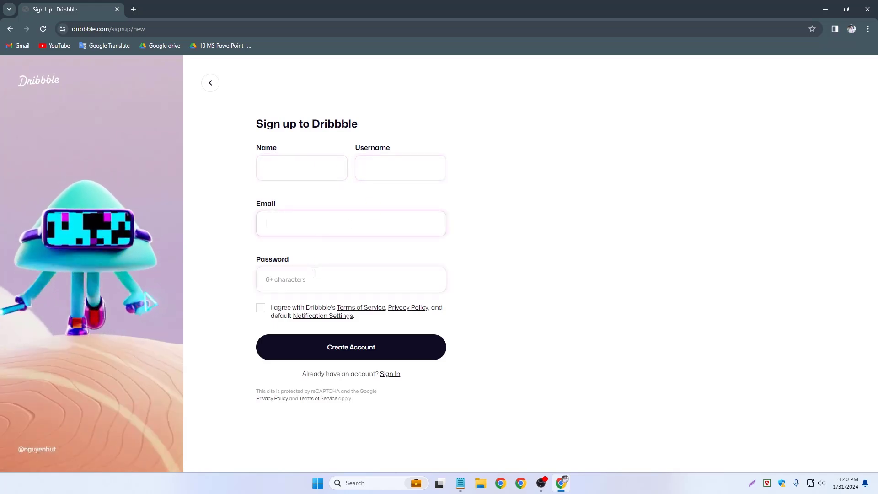
left_click(302, 167)
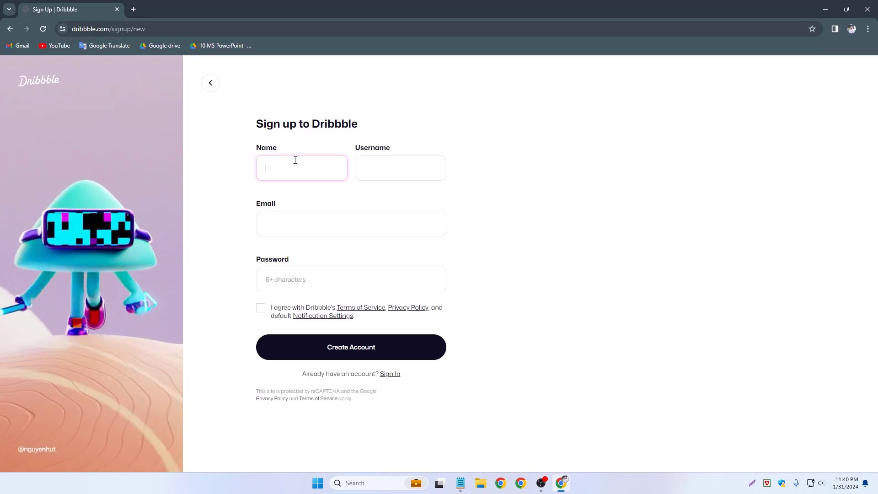
type("Pias The")
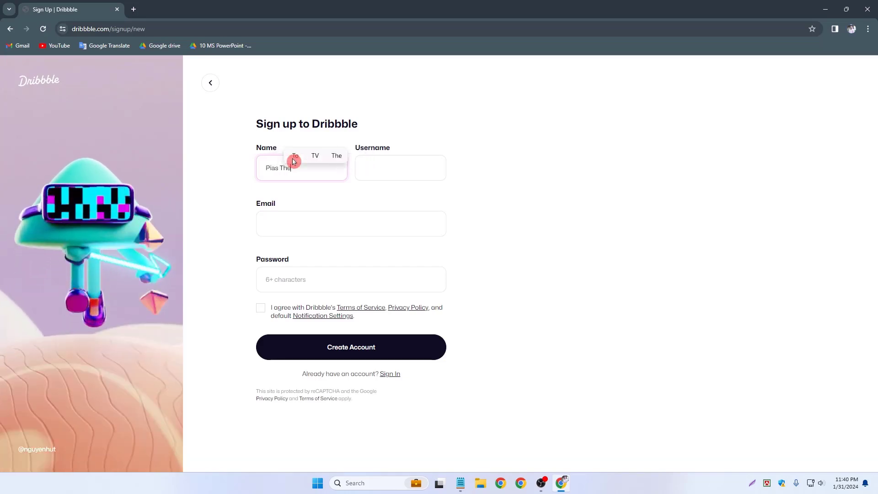
type("Programm")
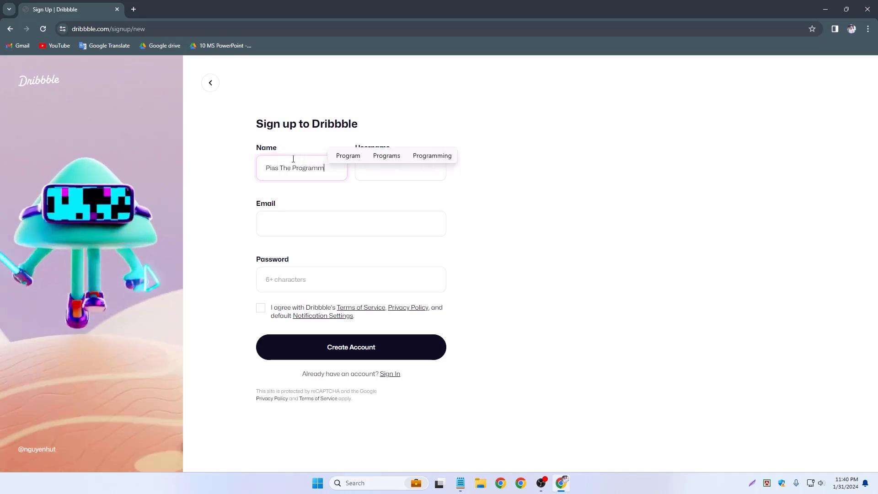
type("er")
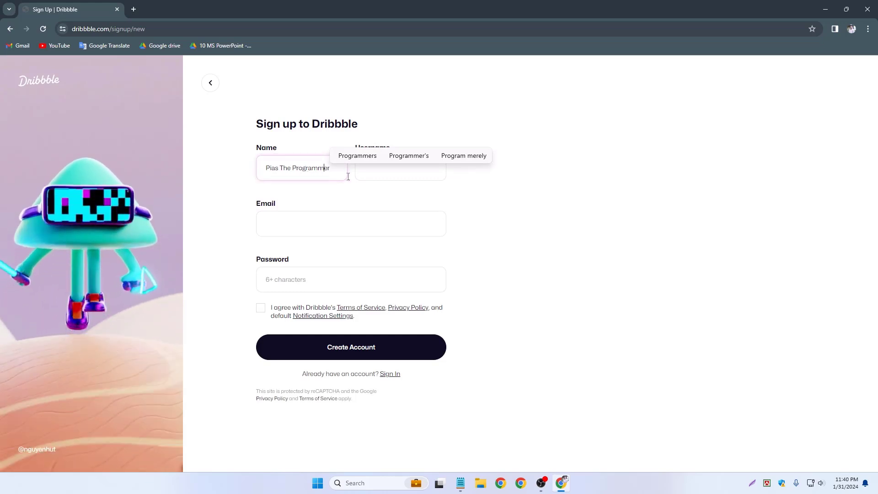
left_click(400, 168)
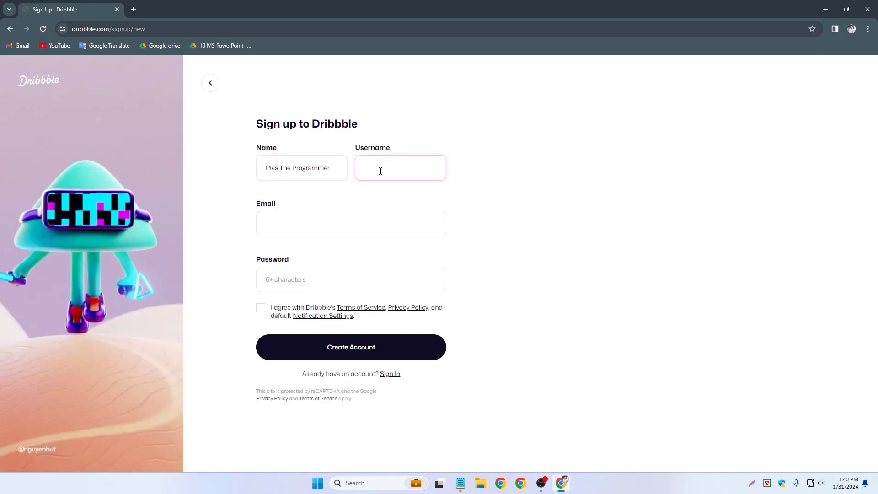
type("PiasThe")
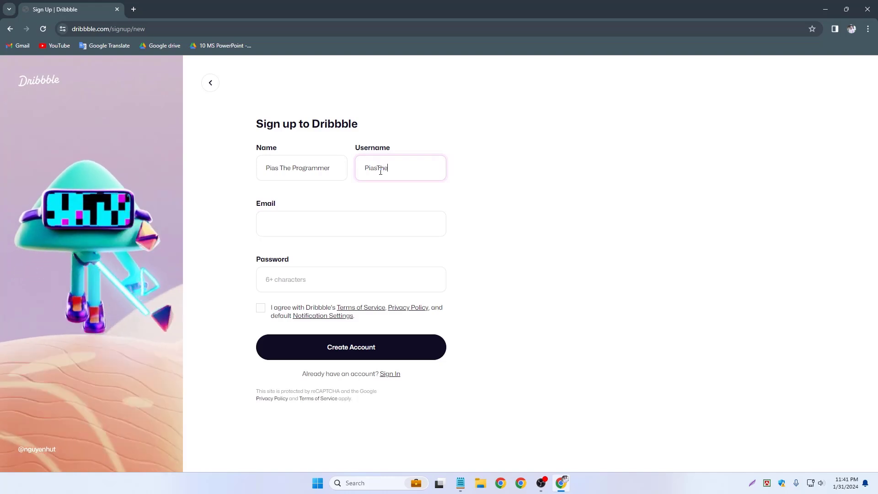
type("Programmer1")
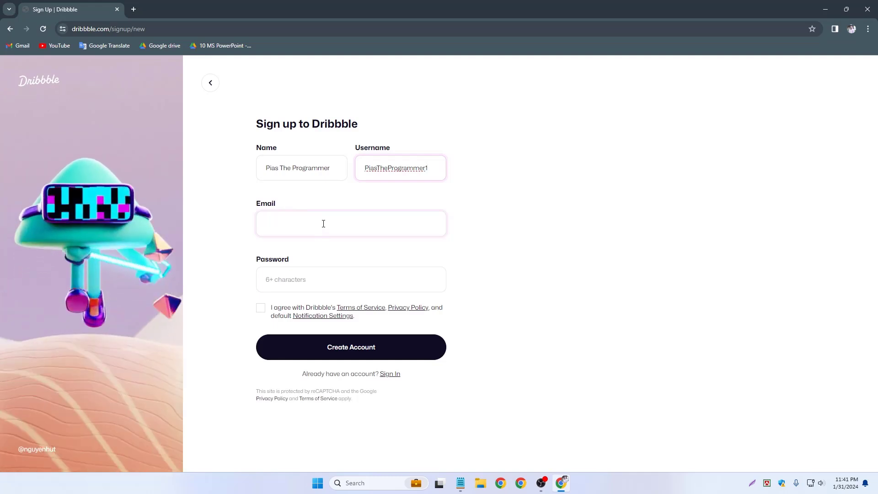
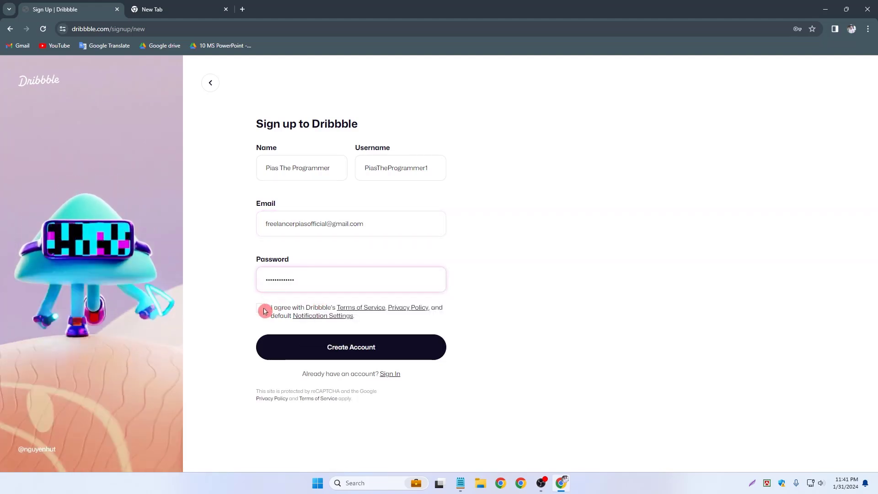
left_click(261, 307)
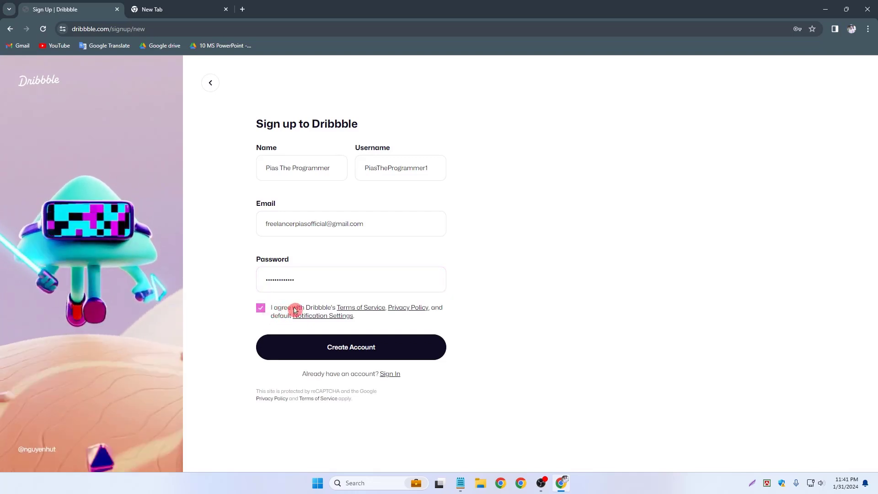
left_click(302, 168)
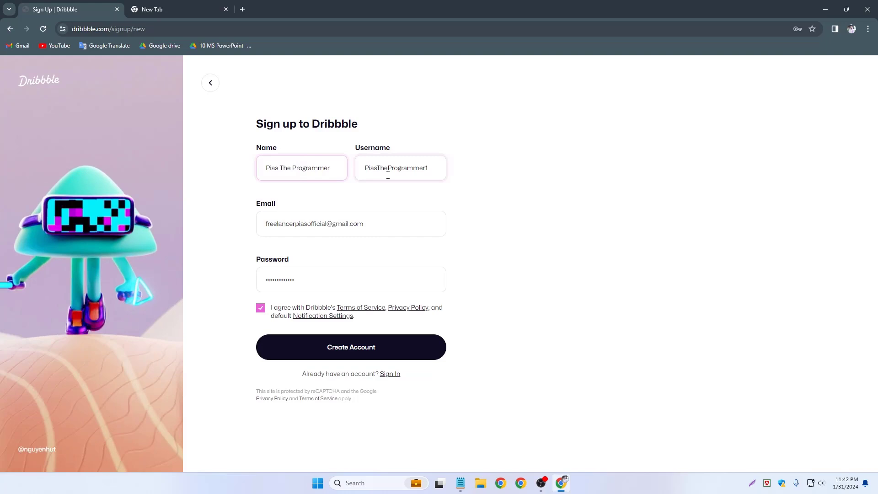
left_click(351, 223)
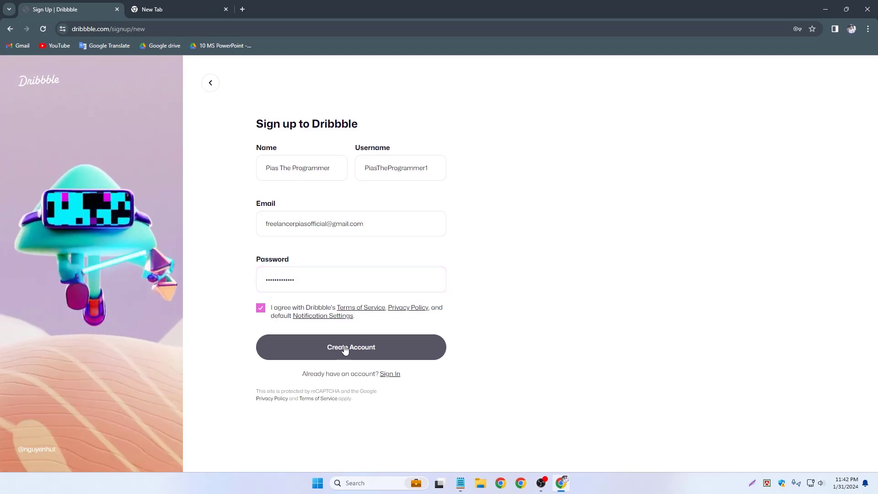
left_click(351, 346)
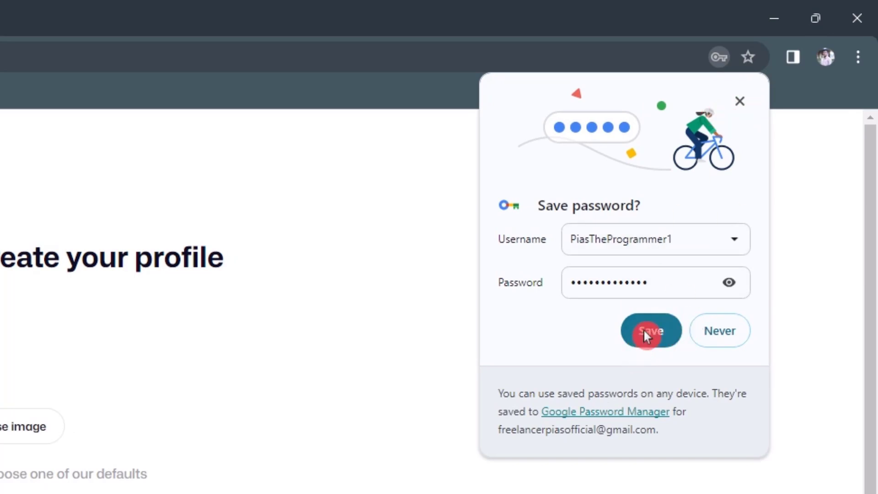
left_click(651, 331)
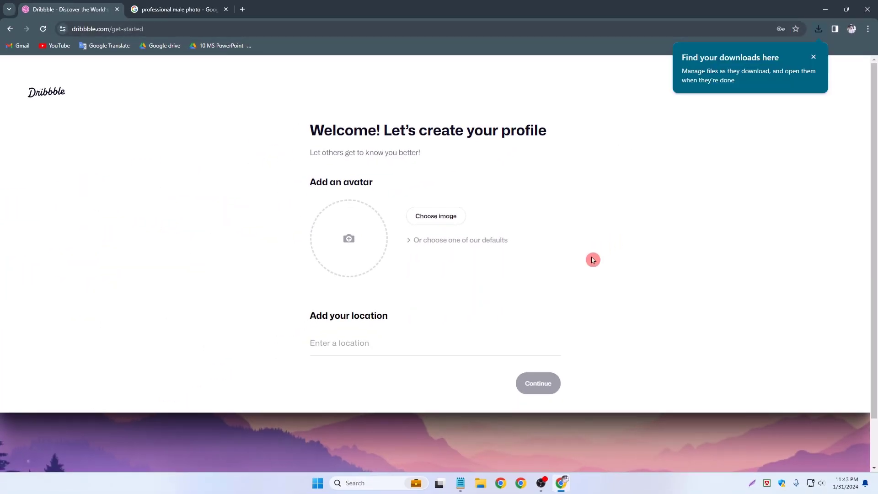
mouse_move(514, 132)
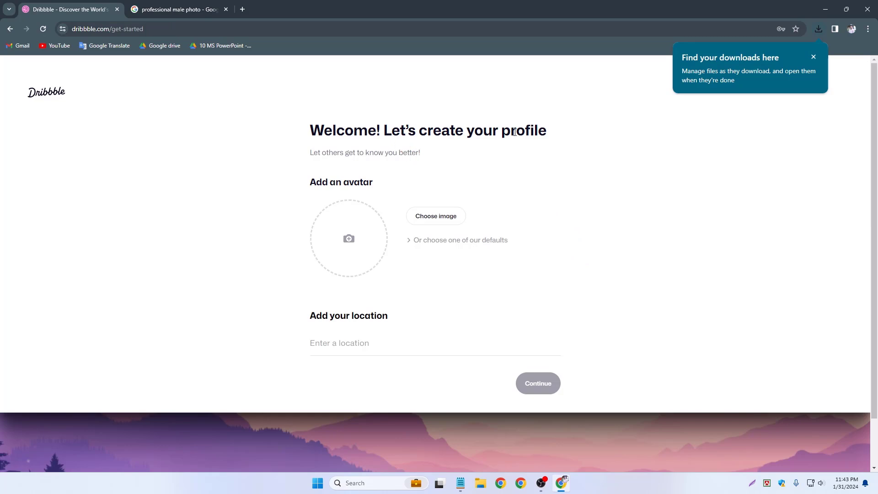
mouse_move(349, 239)
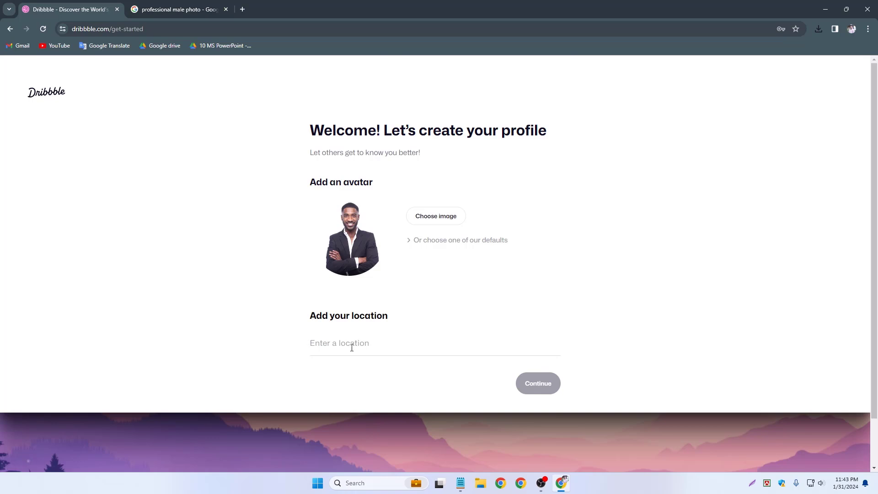
Enter Bangladesh as the location and continue past the avatar and location page
type("Bangladesh")
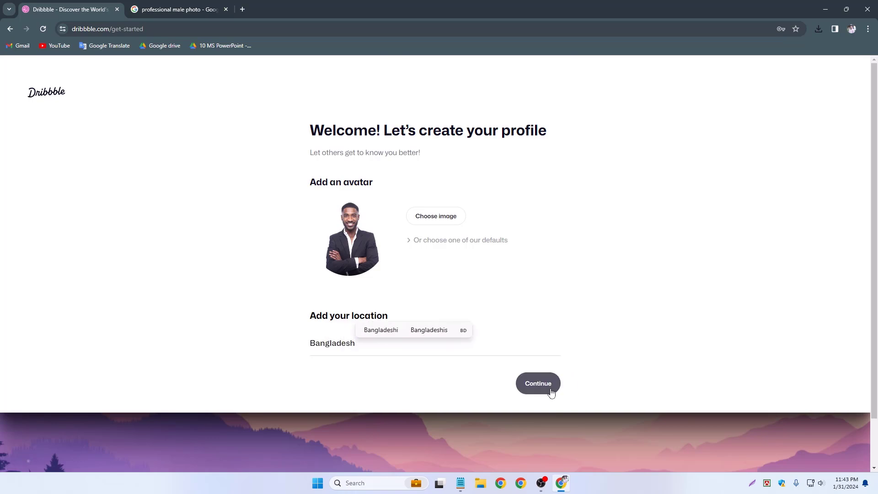
left_click(537, 384)
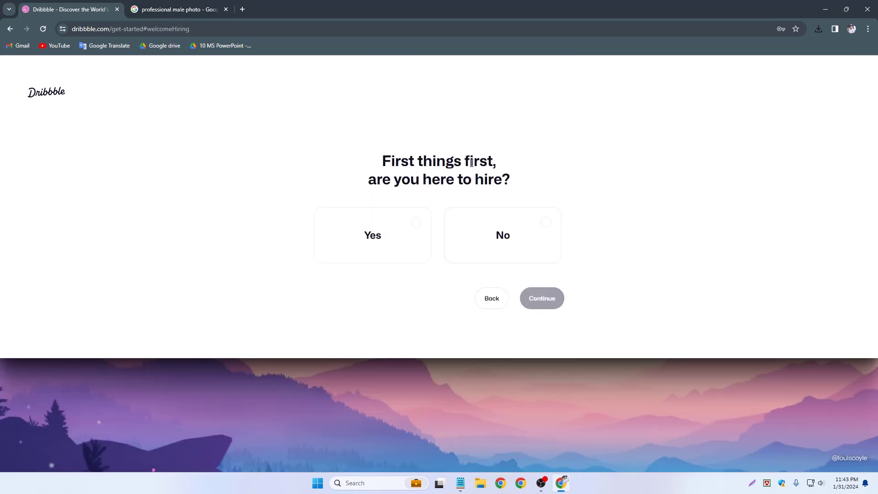
mouse_move(383, 222)
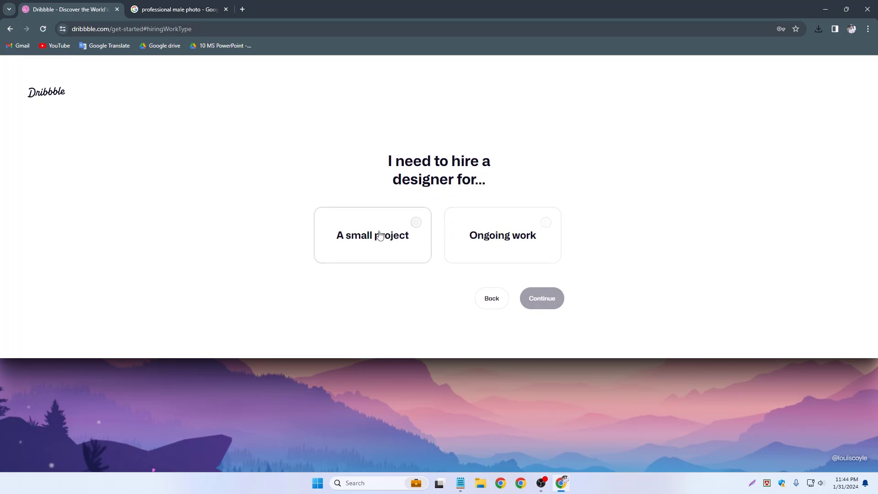
mouse_move(424, 239)
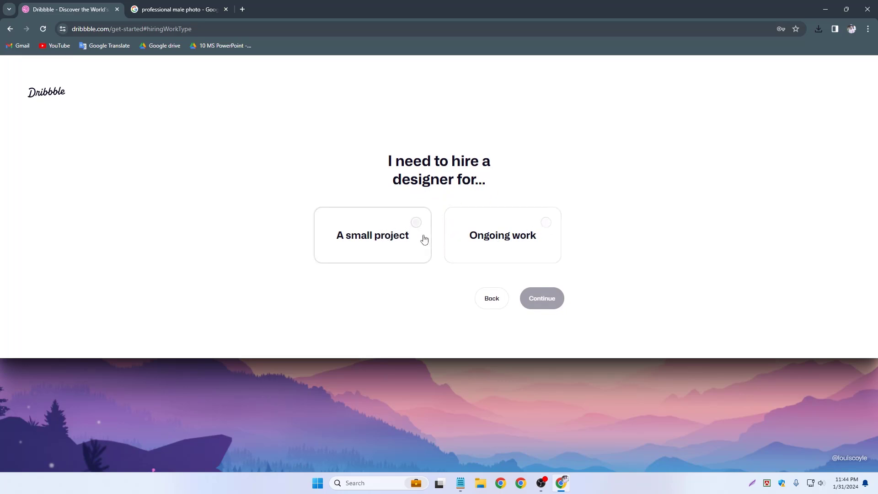
Answer that the hire is a small project, made as an individual
left_click(372, 235)
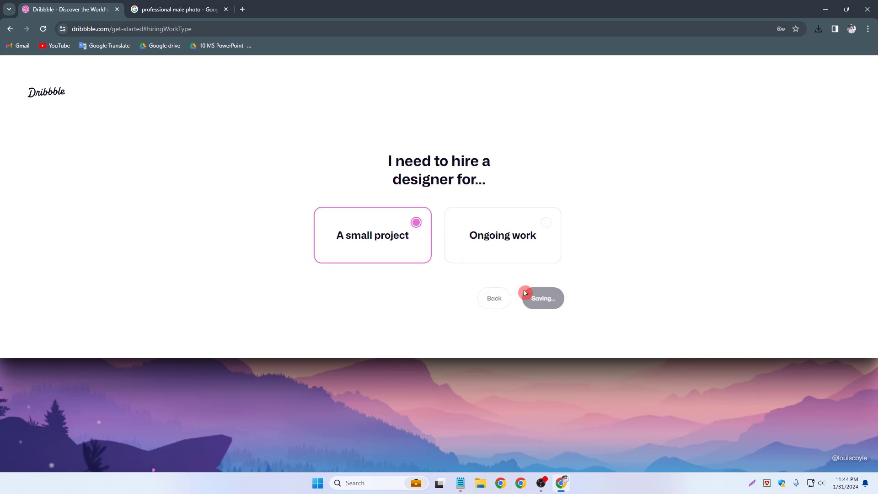
left_click(539, 297)
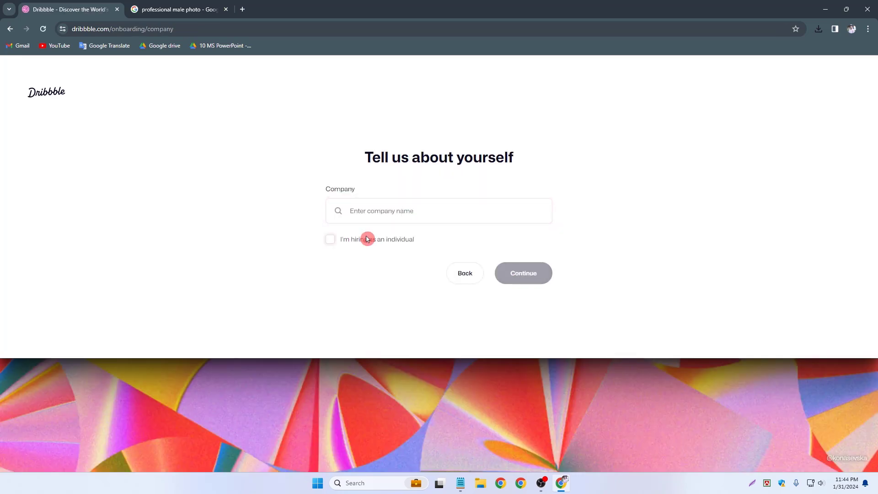
left_click(330, 239)
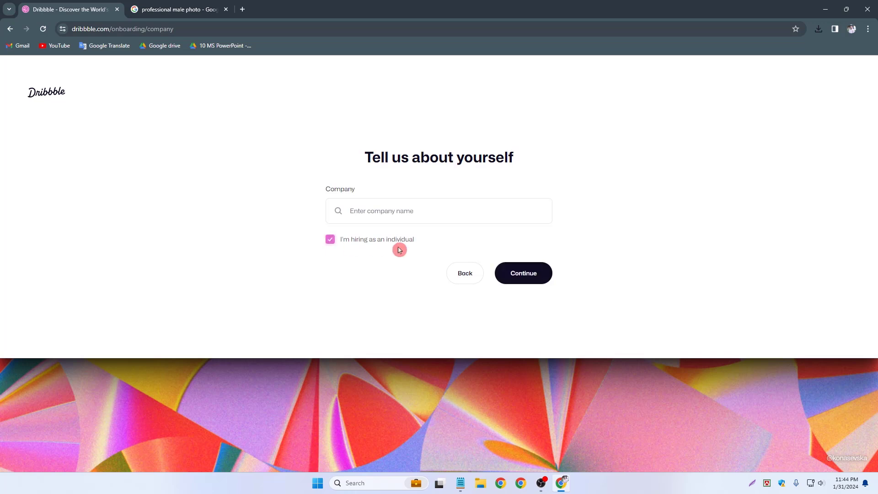
left_click(522, 273)
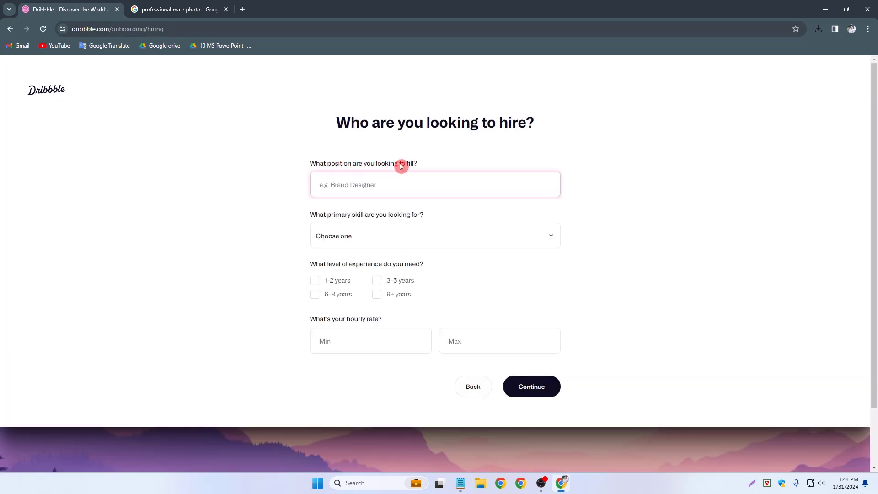
Search for a 'graphic design' position with Brand / Graphic Design skill and 1–2 years' experience
type("graphic design")
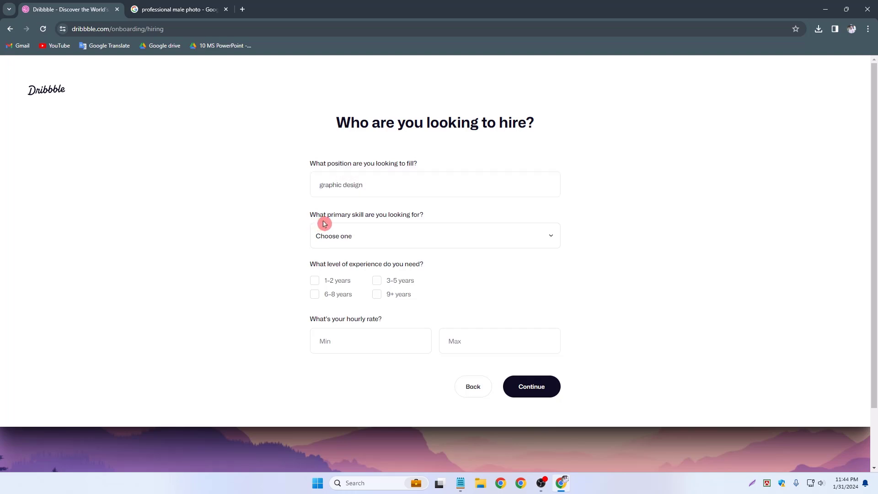
left_click(434, 236)
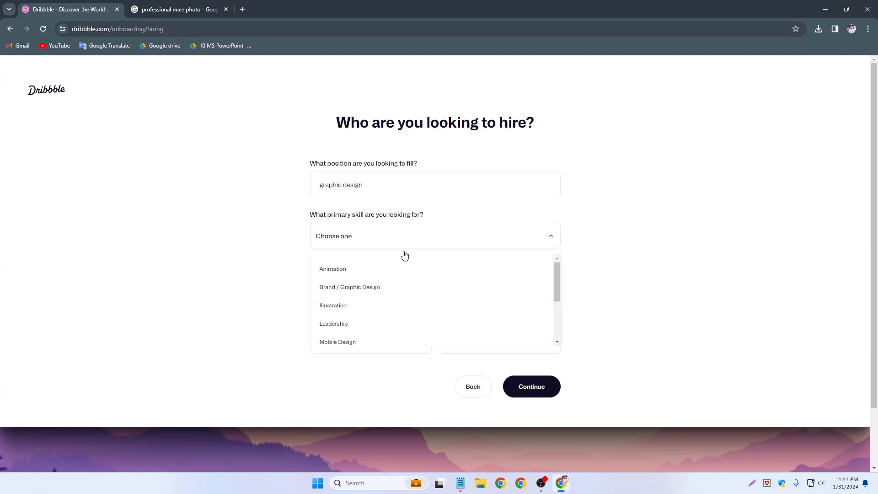
left_click(349, 289)
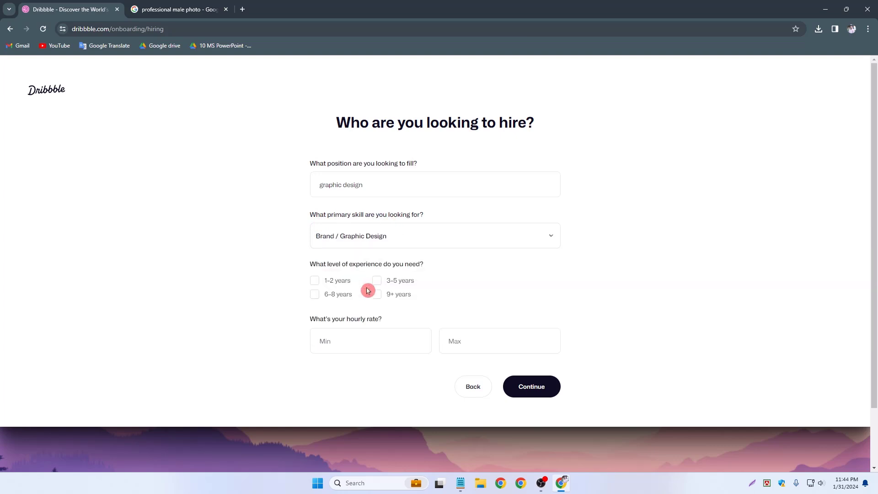
scroll("down", 3)
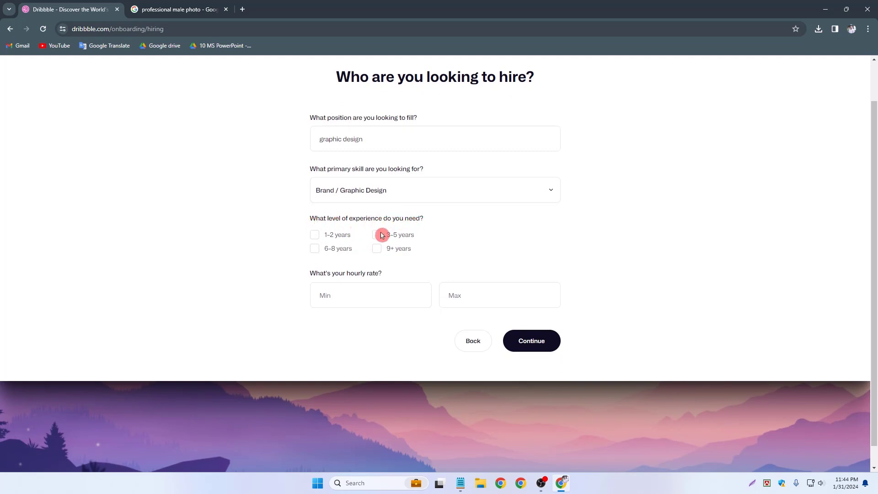
left_click(314, 234)
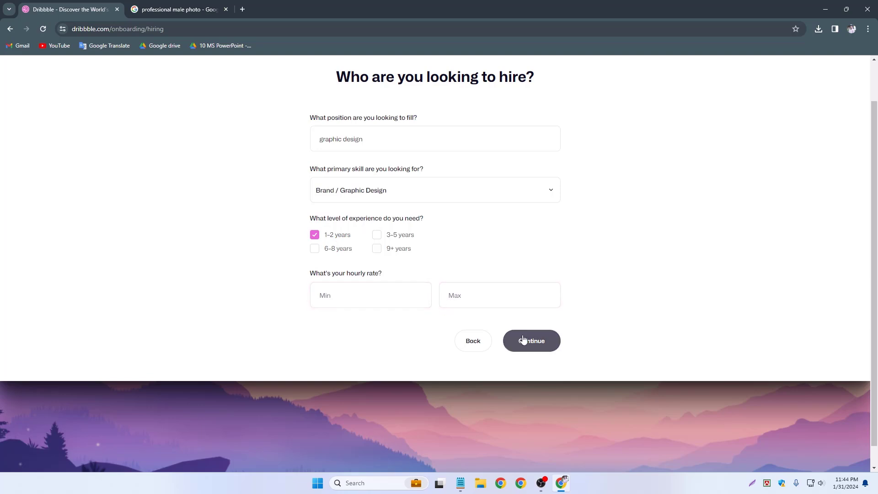
left_click(531, 340)
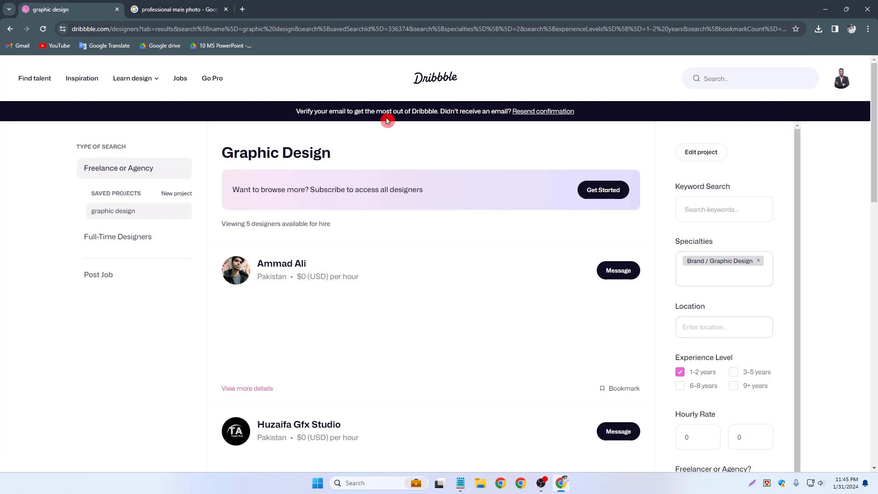
In Gmail, open the 'Confirm your email at Dribbble' message and confirm the address
left_click(178, 10)
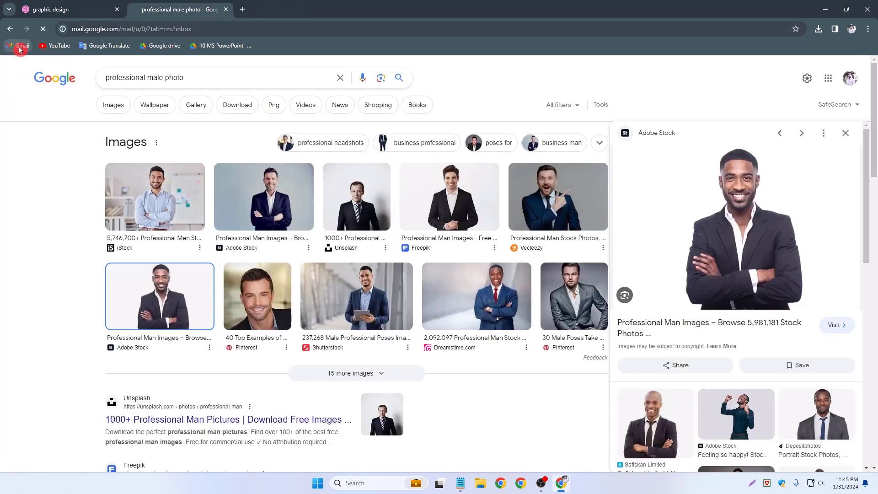
left_click(18, 45)
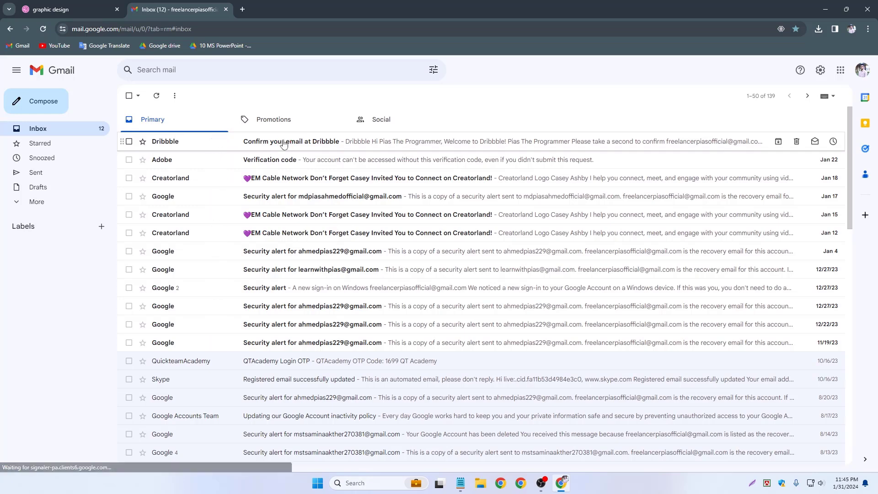
left_click(291, 141)
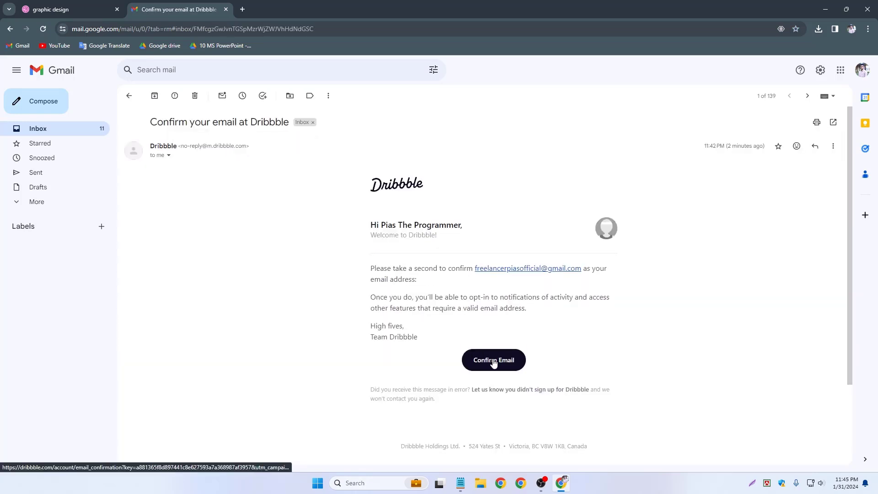
left_click(493, 359)
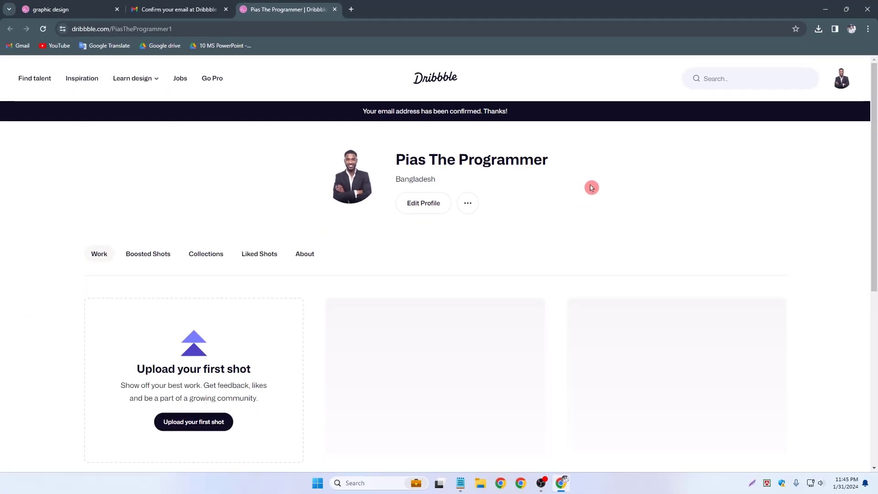
mouse_move(511, 235)
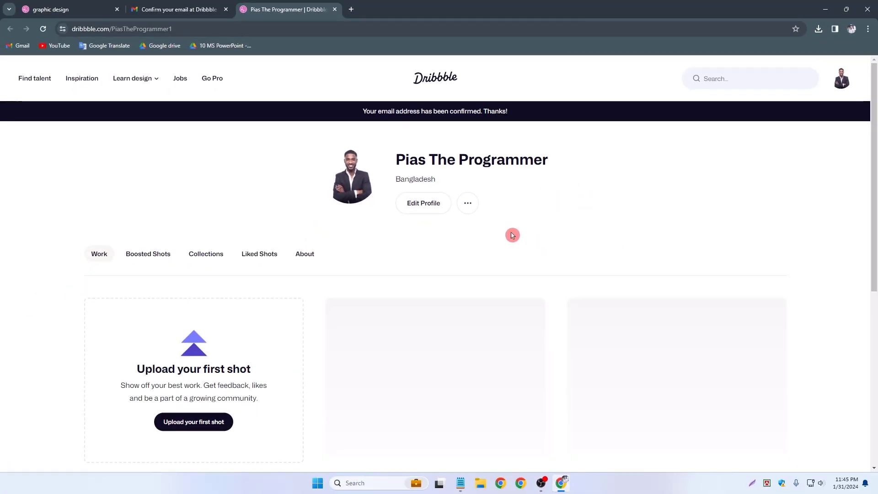
mouse_move(424, 207)
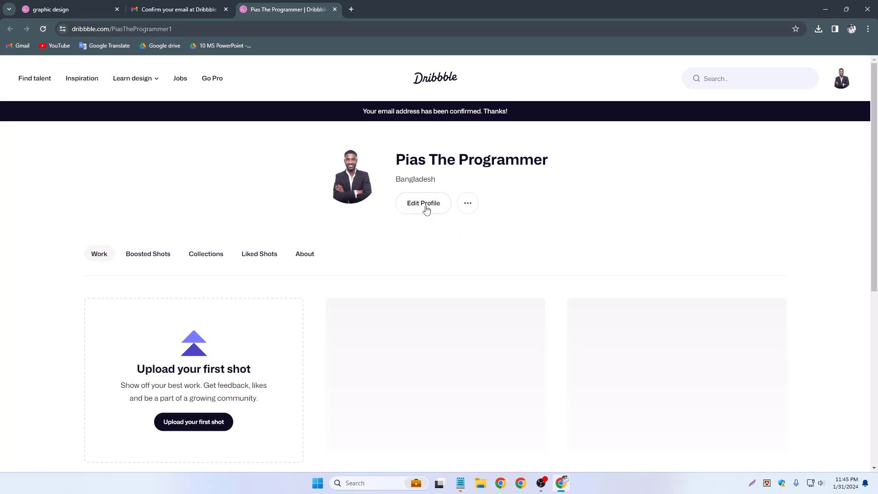
Edit the profile: bio 'Web Developer', website 'piastheprogrammer.com', then save
left_click(423, 205)
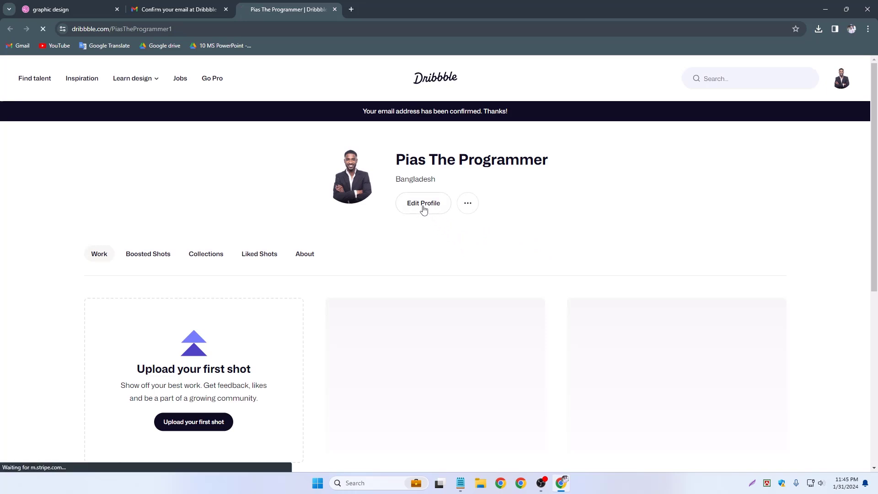
left_click(422, 202)
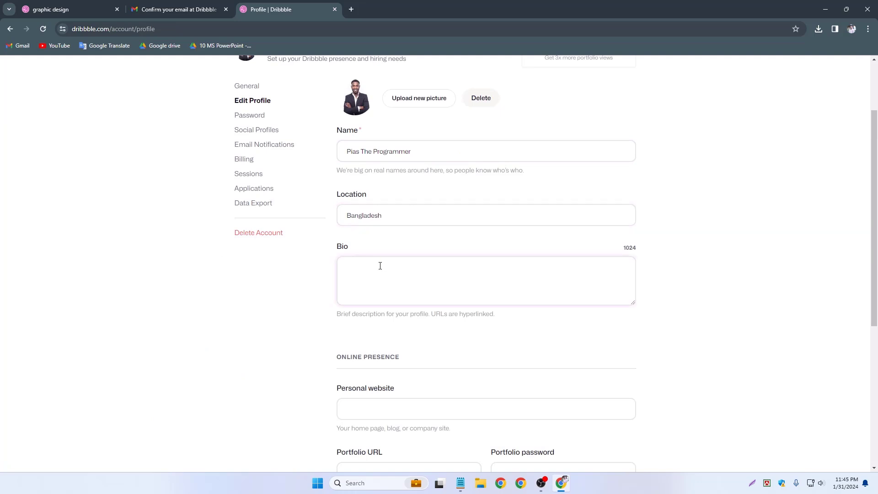
left_click(380, 272)
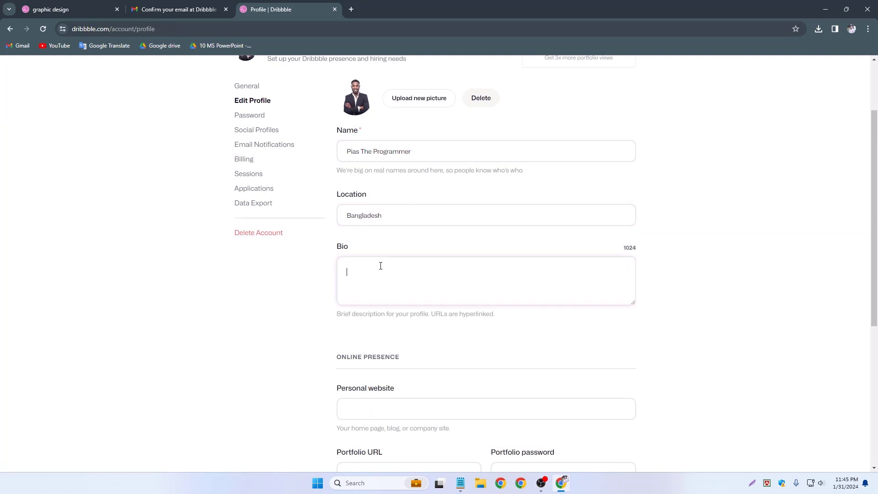
type("Web Developer")
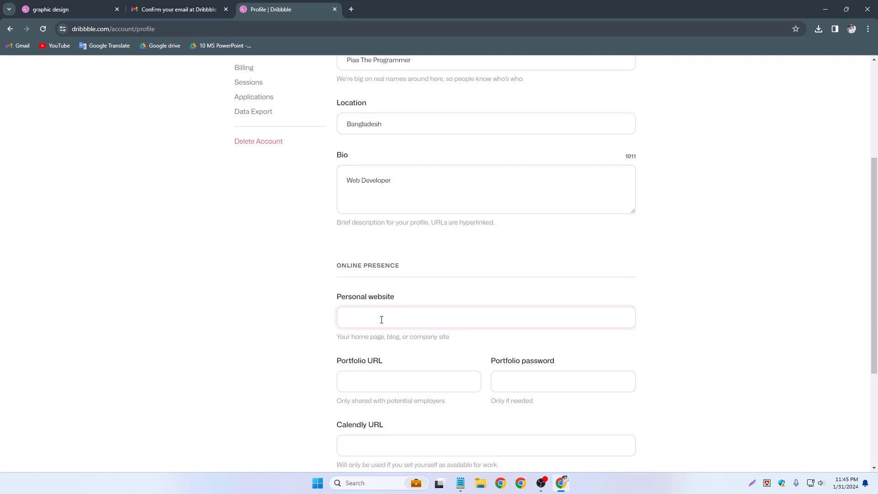
type("piastheprogrammer.com")
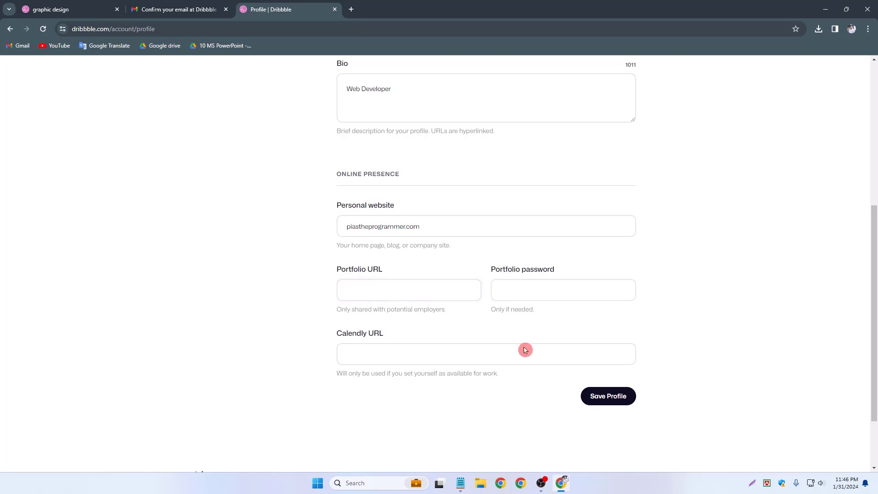
left_click(608, 404)
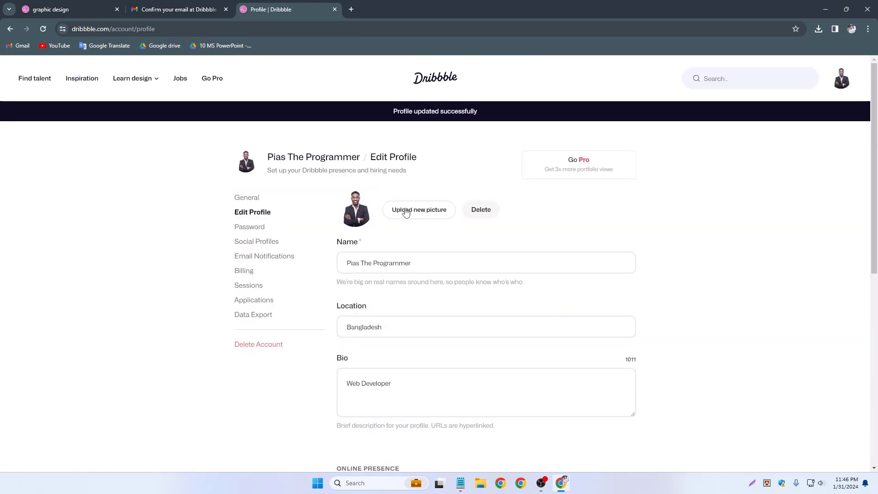
mouse_move(249, 227)
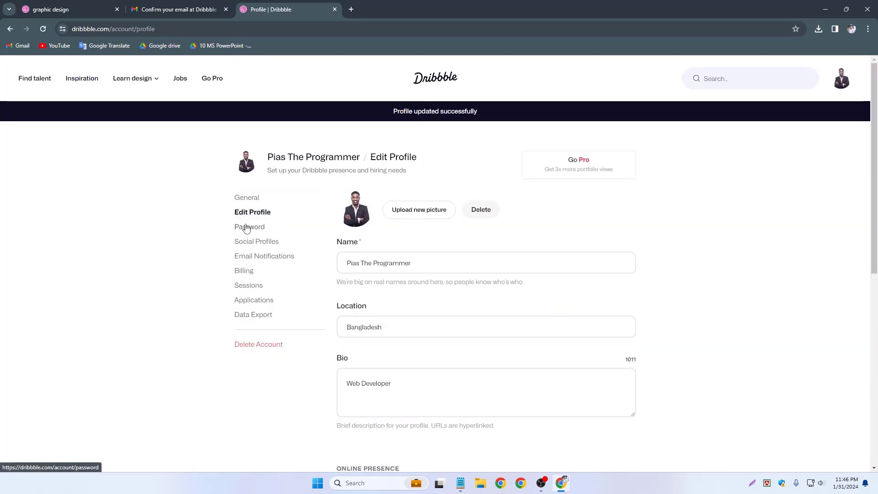
View the Password settings, then scroll through the Social Profiles link fields
left_click(250, 227)
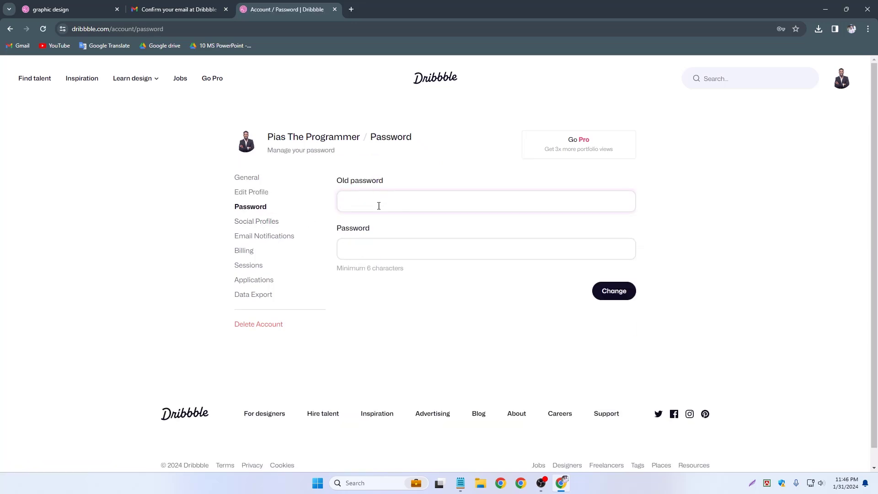
left_click(256, 220)
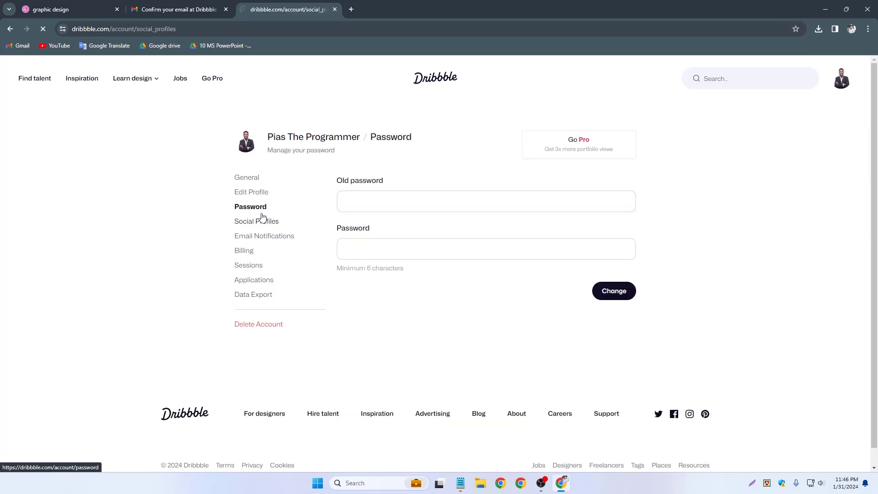
left_click(256, 221)
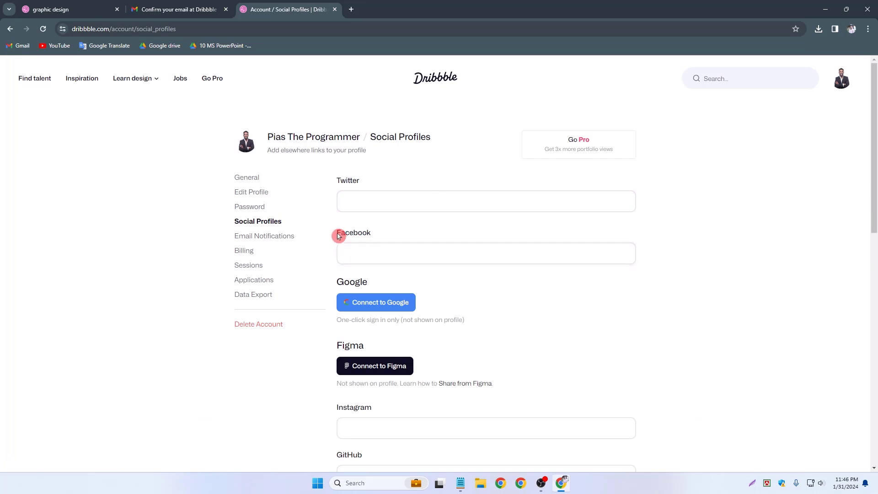
scroll("down", 3)
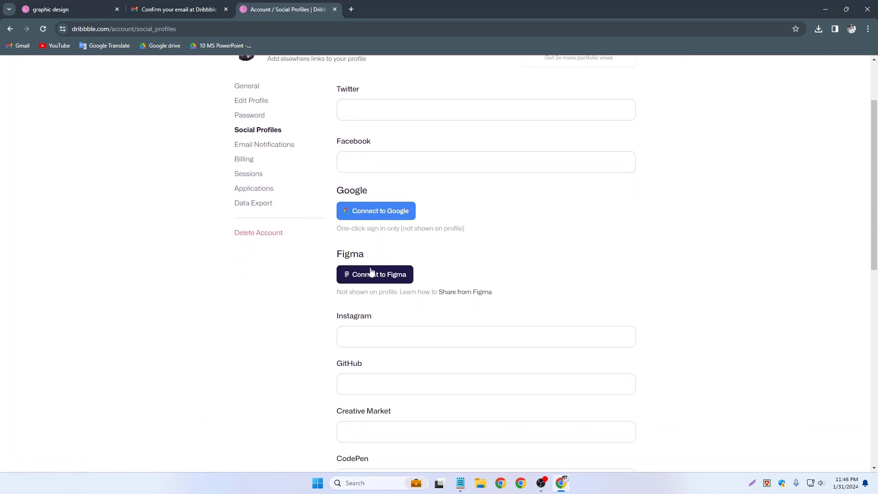
scroll("down", 3)
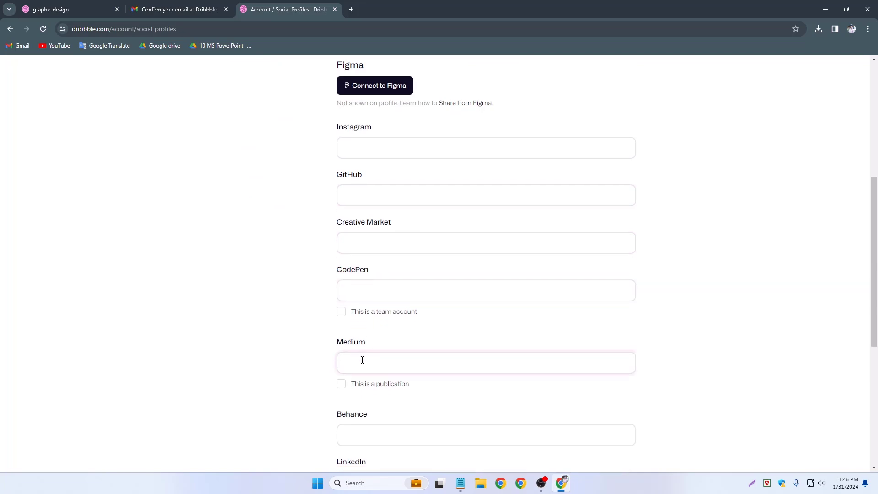
scroll("down", 3)
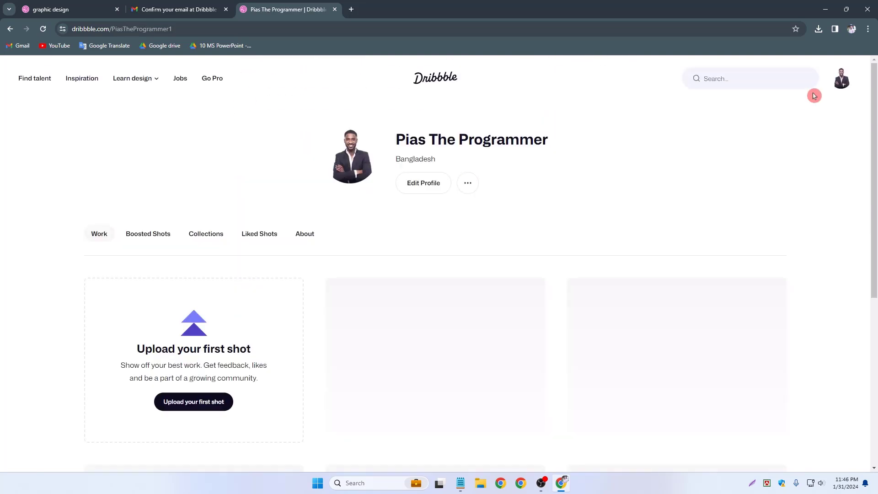
mouse_move(610, 198)
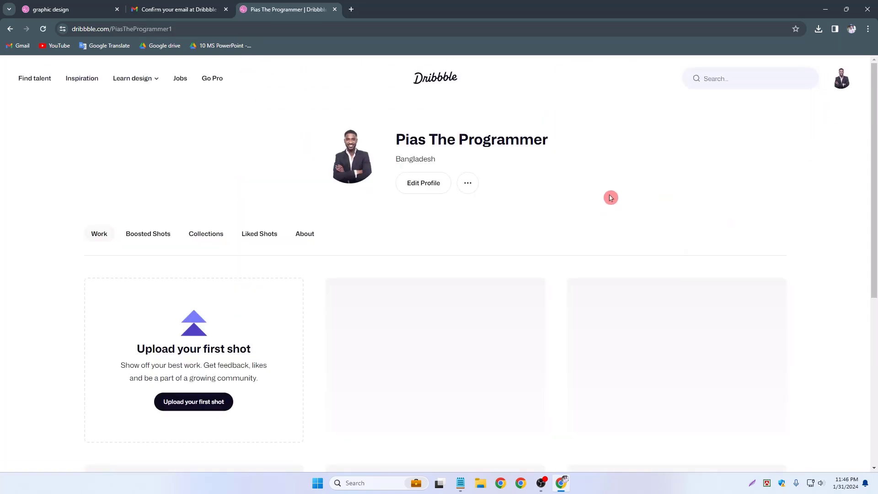
scroll("down", 3)
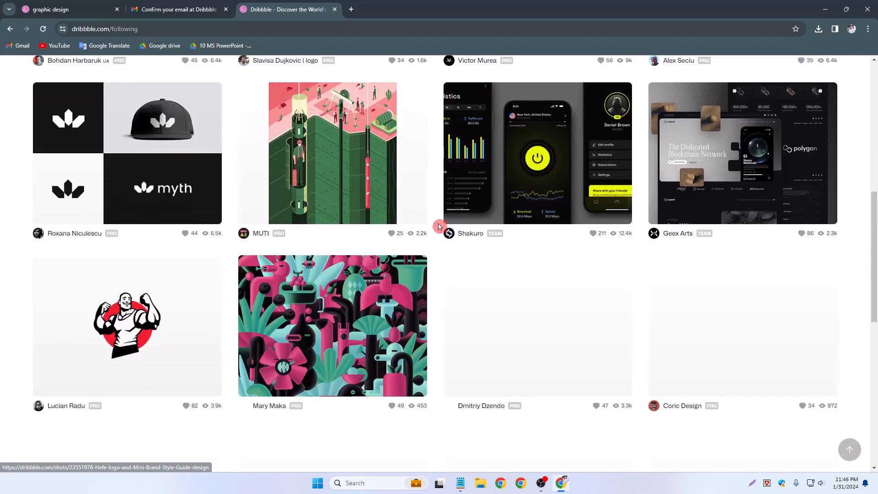
Scroll further down the Following feed to see more designer shots
scroll("down", 3)
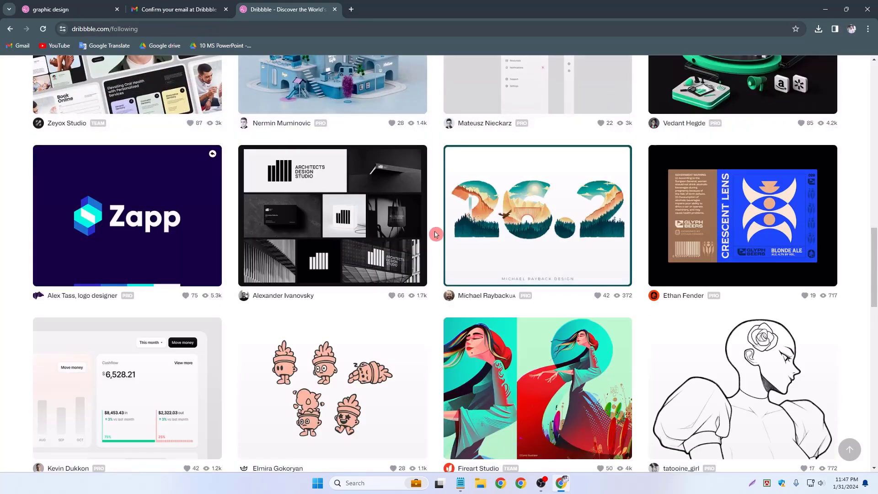
scroll("down", 3)
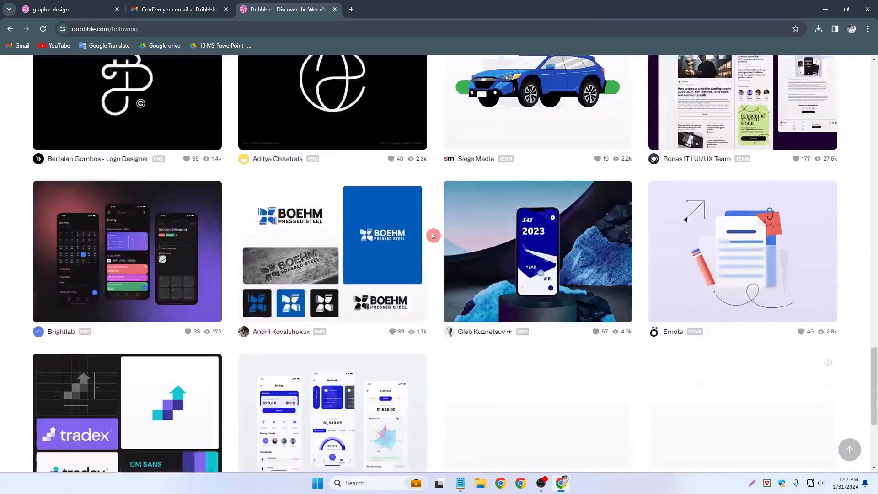